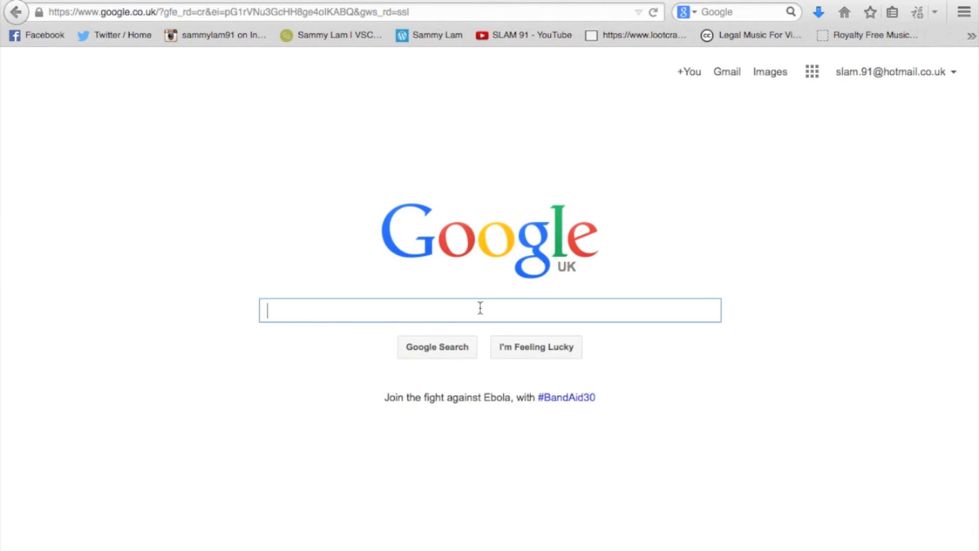
Search Google for 'handbrake'
{"action": "type", "text": "hand"}
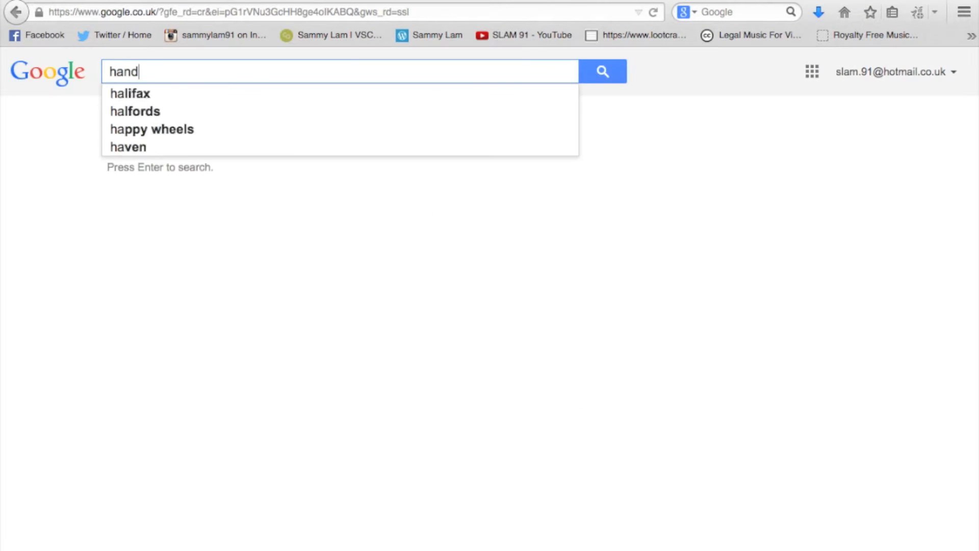
{"action": "type", "text": "handbrake"}
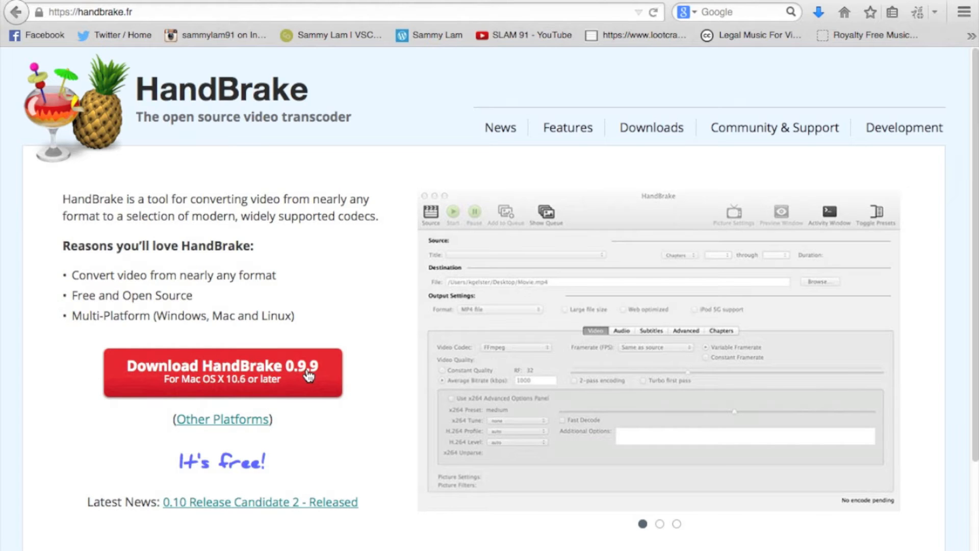
Request the HandBrake 0.9.9 Mac download and dismiss Firefox's save-file prompt
{"action": "left_click", "coordinate": [221, 372]}
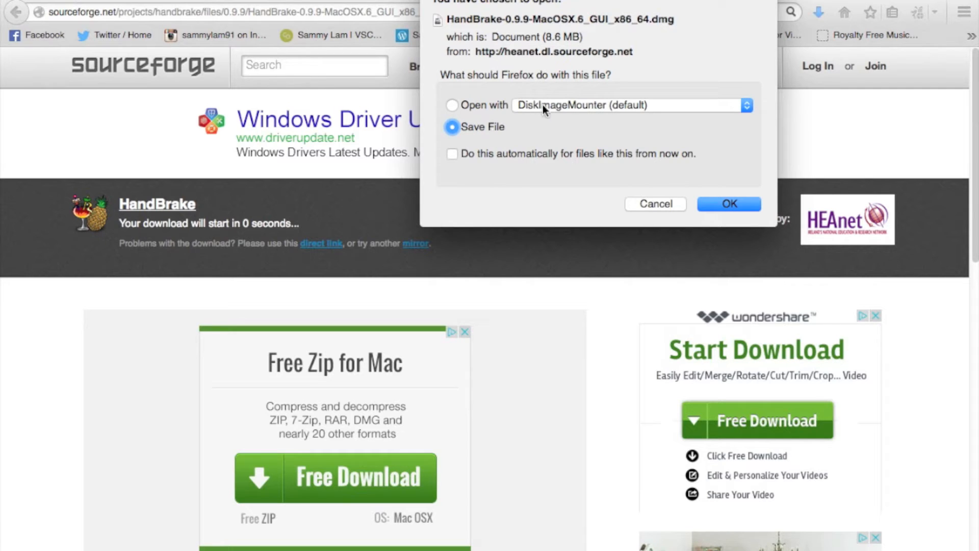
{"action": "mouse_move", "coordinate": [662, 207]}
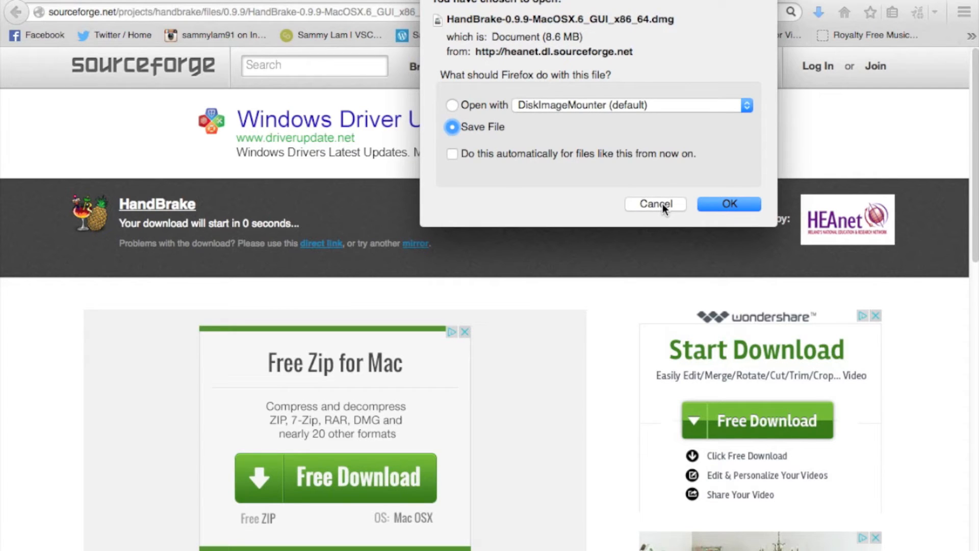
{"action": "left_click", "coordinate": [728, 203]}
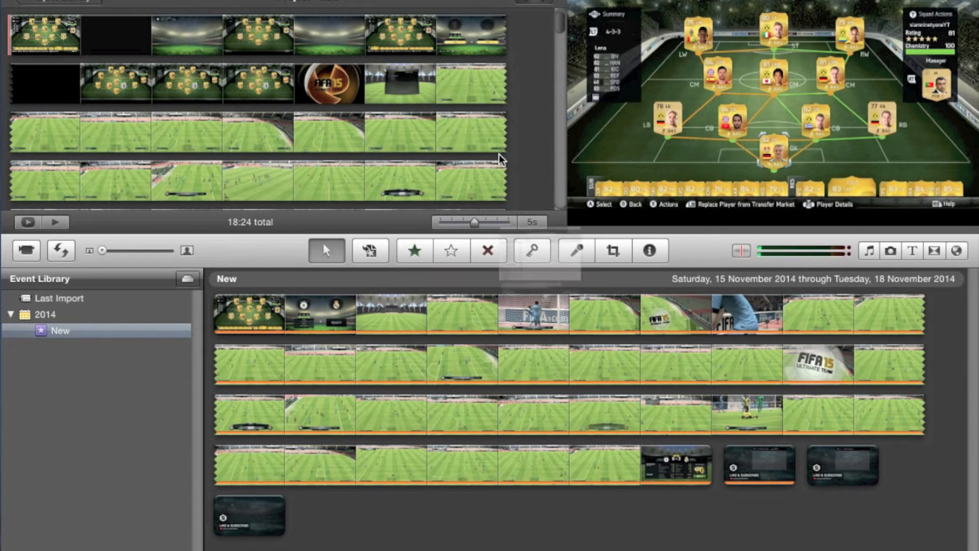
Set the QuickTime export video compression to H.264 with Best quality
{"action": "left_click", "coordinate": [645, 423]}
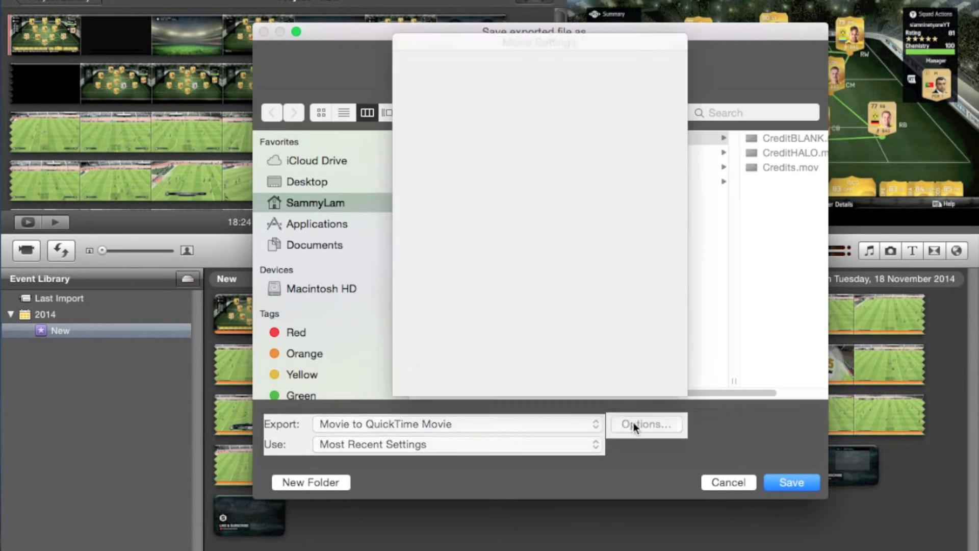
{"action": "left_click", "coordinate": [645, 424]}
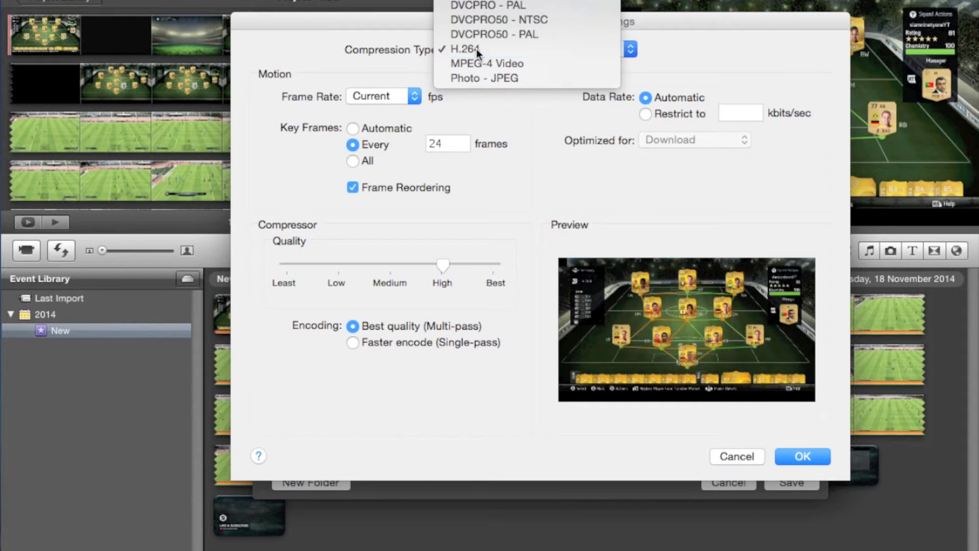
{"action": "left_click", "coordinate": [464, 50]}
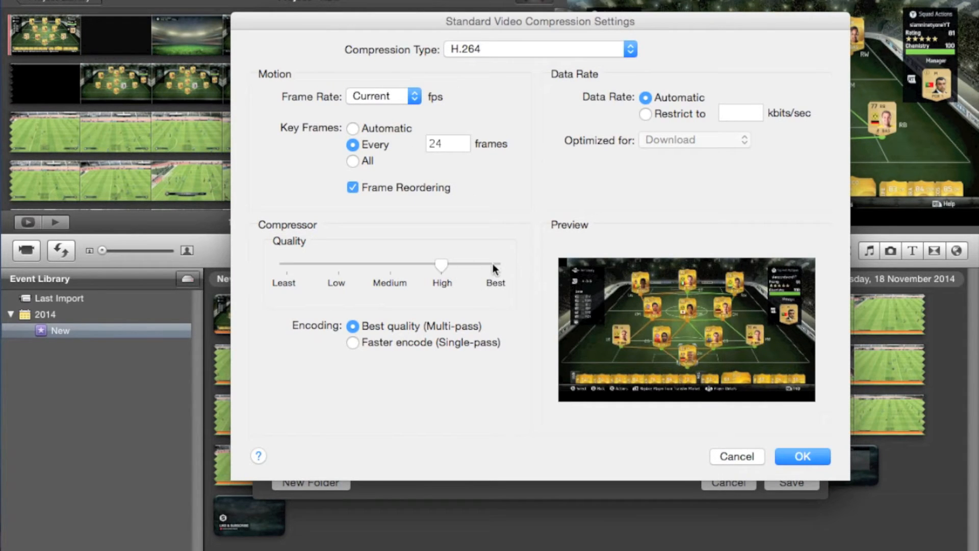
{"action": "left_click", "coordinate": [801, 456]}
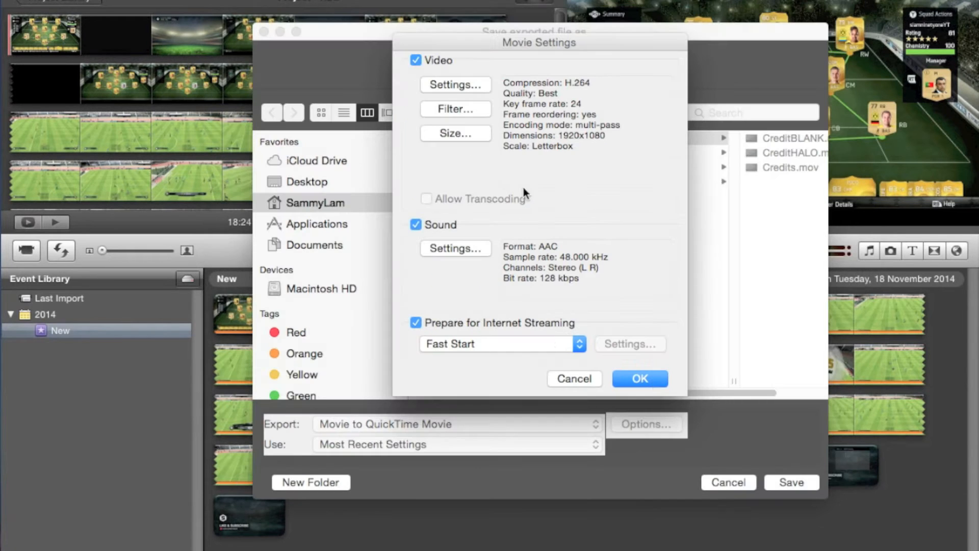
Keep the export size at 1920x1080 HD
{"action": "left_click", "coordinate": [455, 133]}
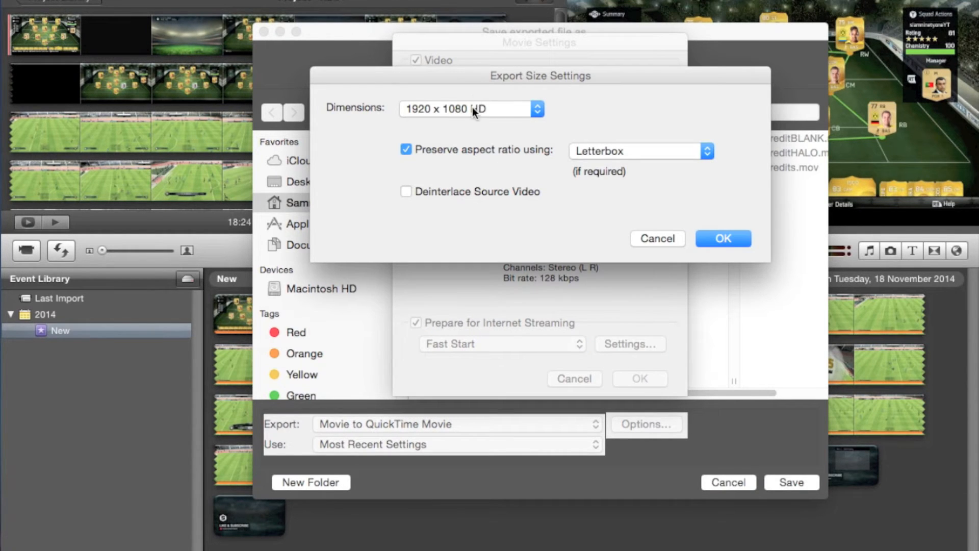
{"action": "left_click", "coordinate": [471, 108]}
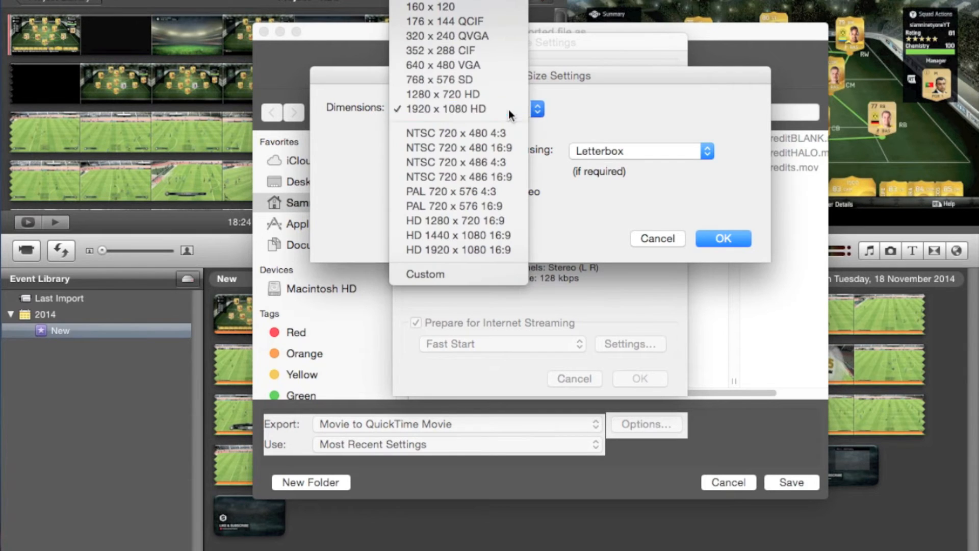
{"action": "left_click", "coordinate": [445, 108]}
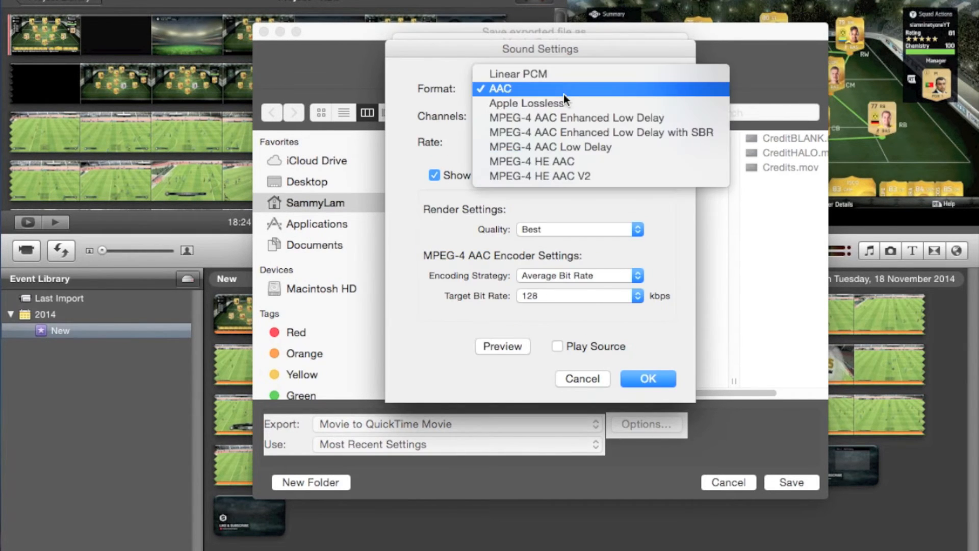
Keep AAC sound and Fast Start internet streaming, and confirm the movie settings
{"action": "left_click", "coordinate": [498, 88]}
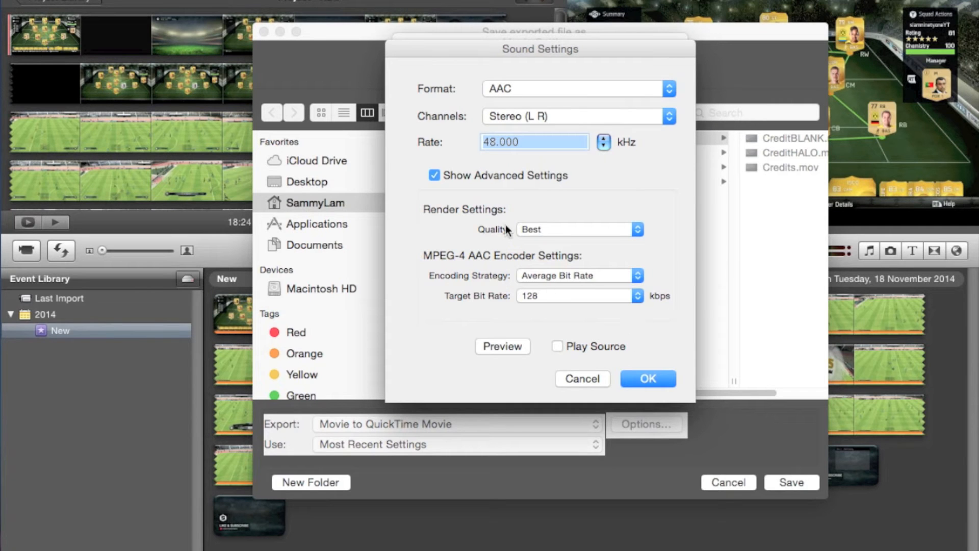
{"action": "left_click", "coordinate": [647, 378]}
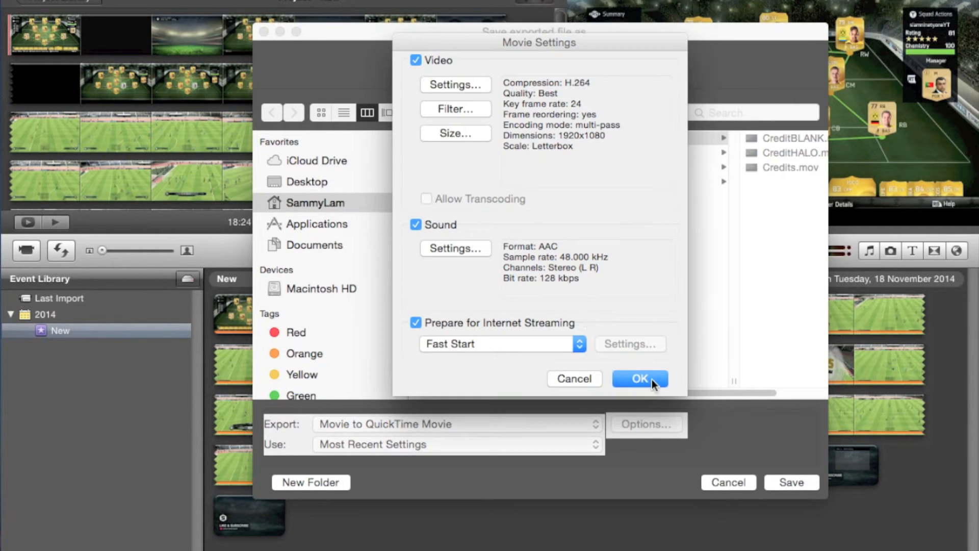
{"action": "left_click", "coordinate": [500, 343]}
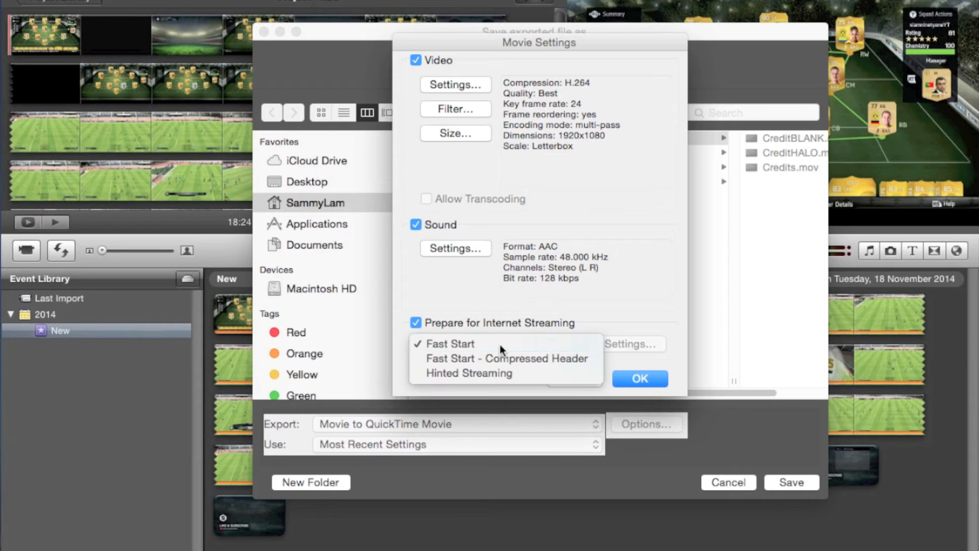
{"action": "left_click", "coordinate": [638, 378]}
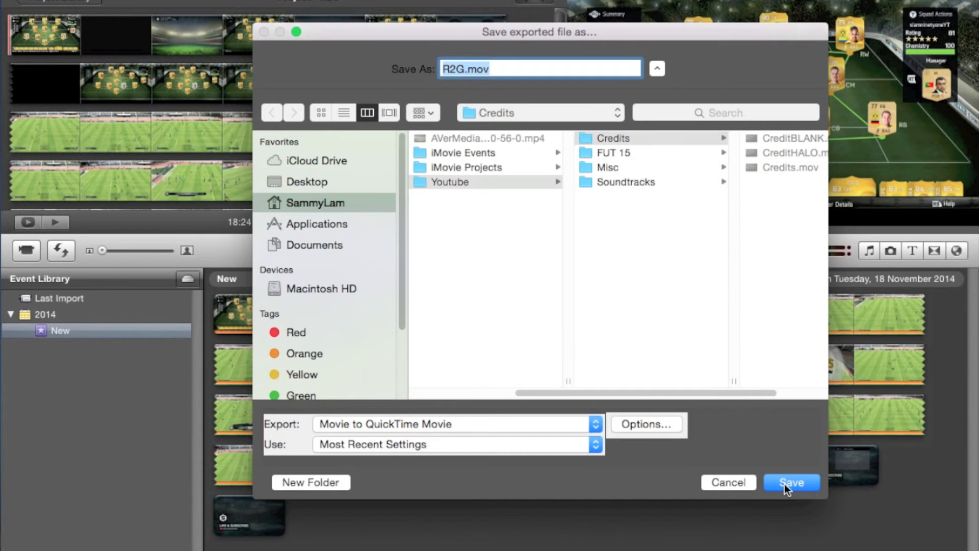
Save the export as R2G.mov
{"action": "left_click", "coordinate": [790, 482]}
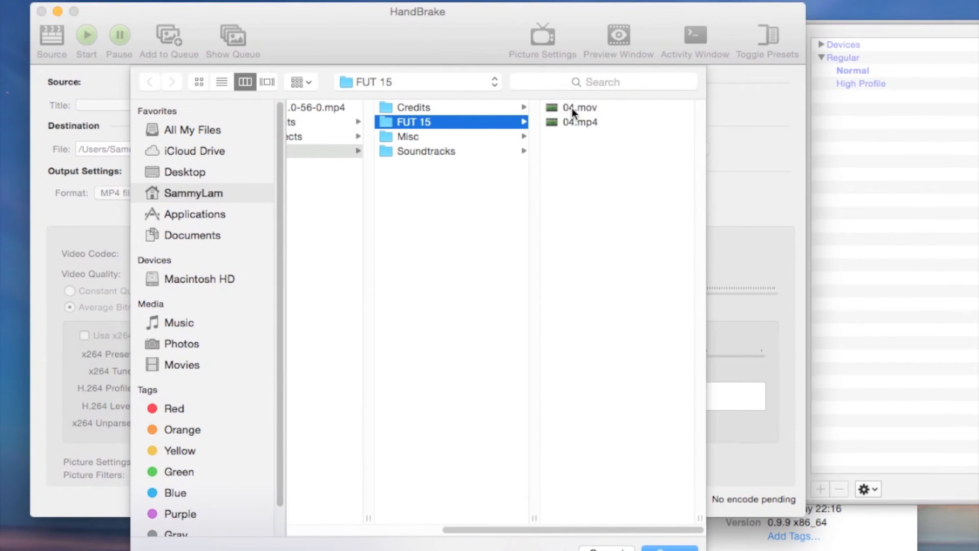
Load 04.mov from FUT 15 as the source and keep MP4 output format
{"action": "left_click", "coordinate": [578, 107]}
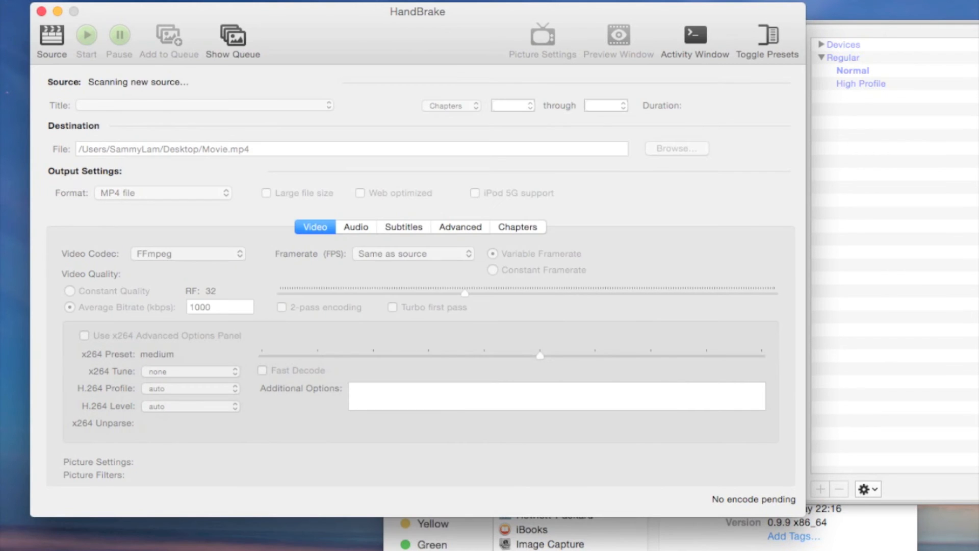
{"action": "left_click", "coordinate": [853, 71]}
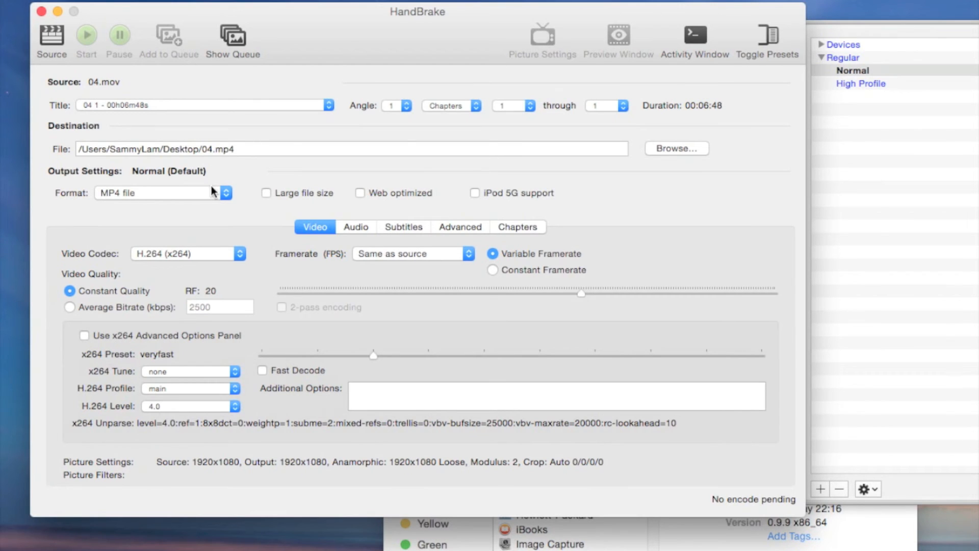
{"action": "left_click", "coordinate": [159, 192]}
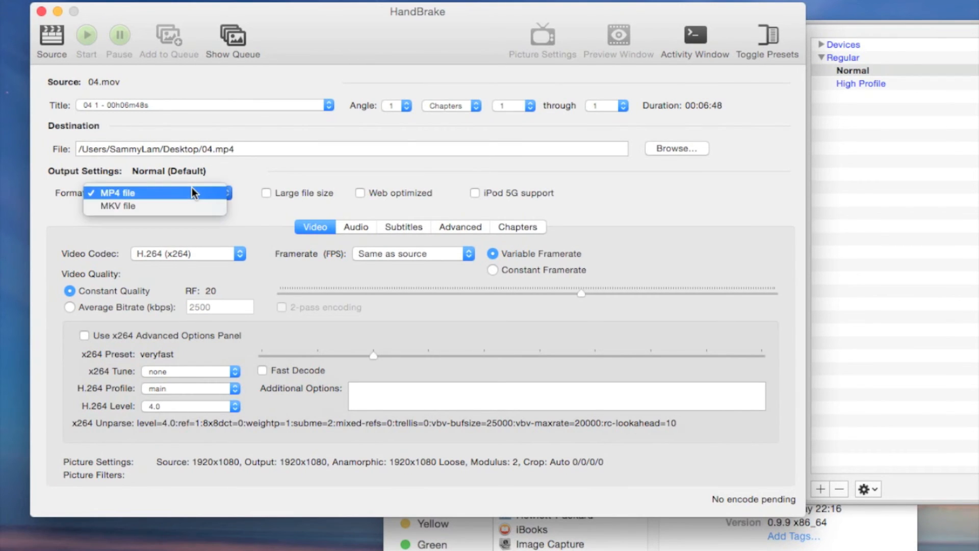
{"action": "left_click", "coordinate": [360, 192]}
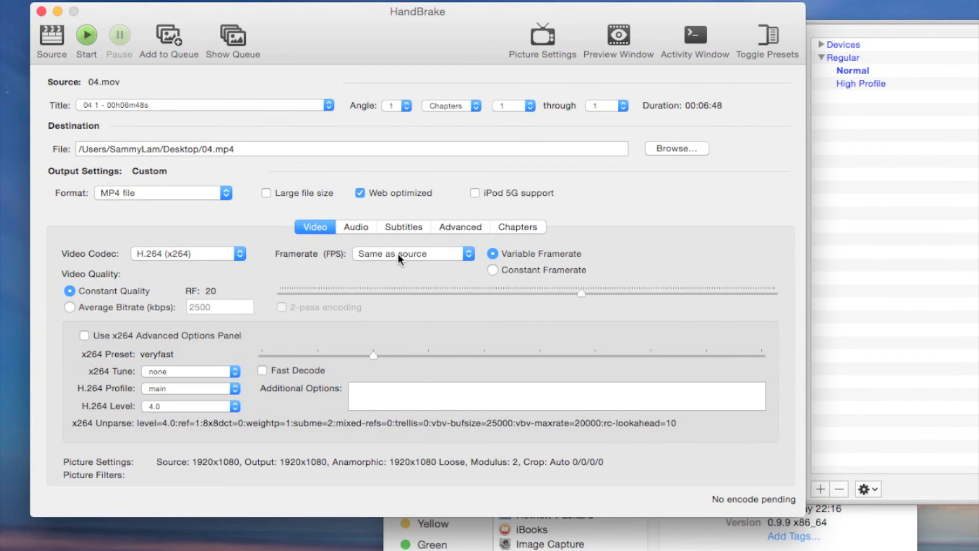
{"action": "mouse_move", "coordinate": [637, 15]}
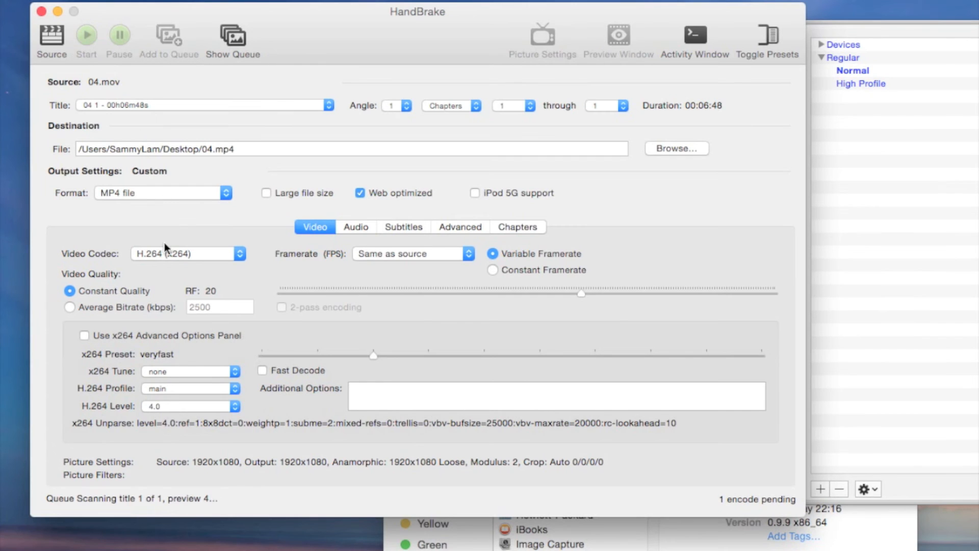
Start encoding 04.mov to 04.mp4
{"action": "left_click", "coordinate": [86, 37]}
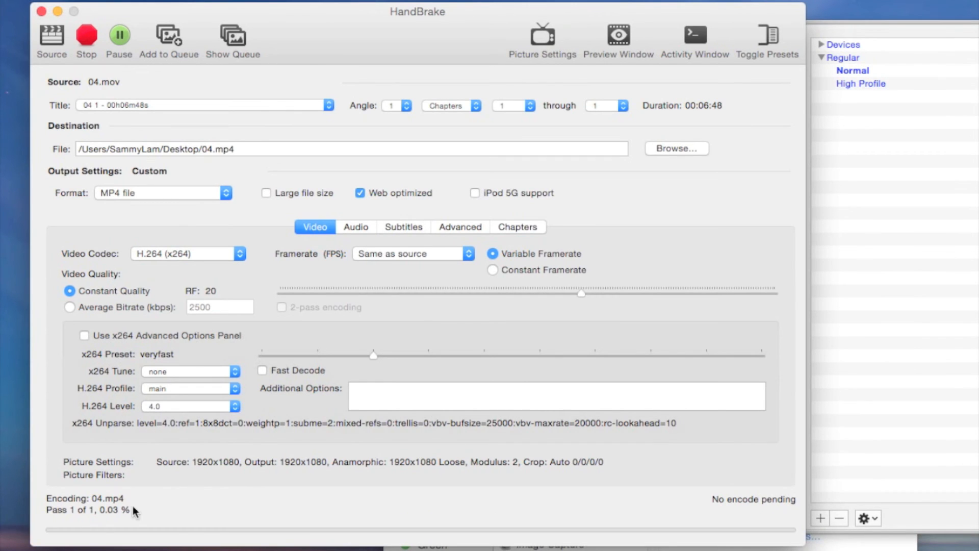
{"action": "mouse_move", "coordinate": [155, 533]}
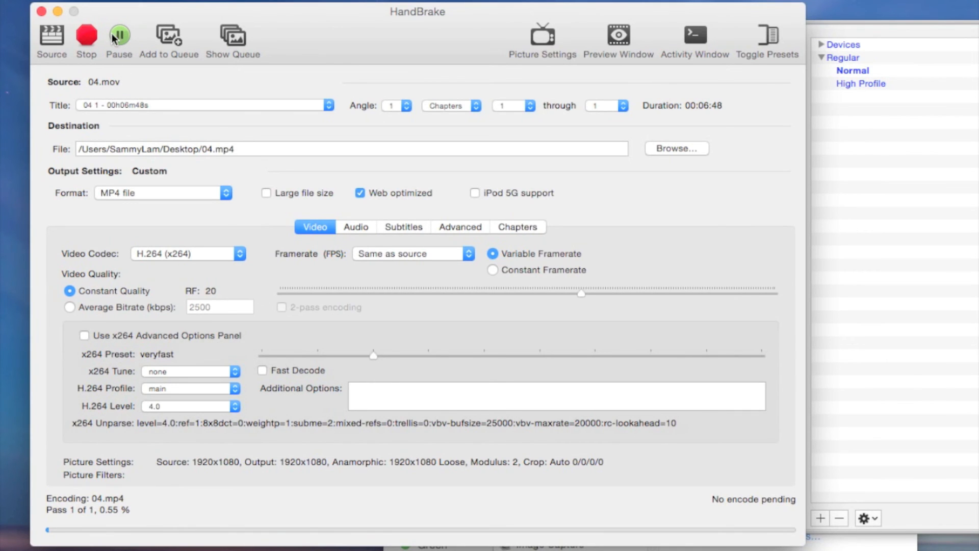
{"action": "mouse_move", "coordinate": [86, 34]}
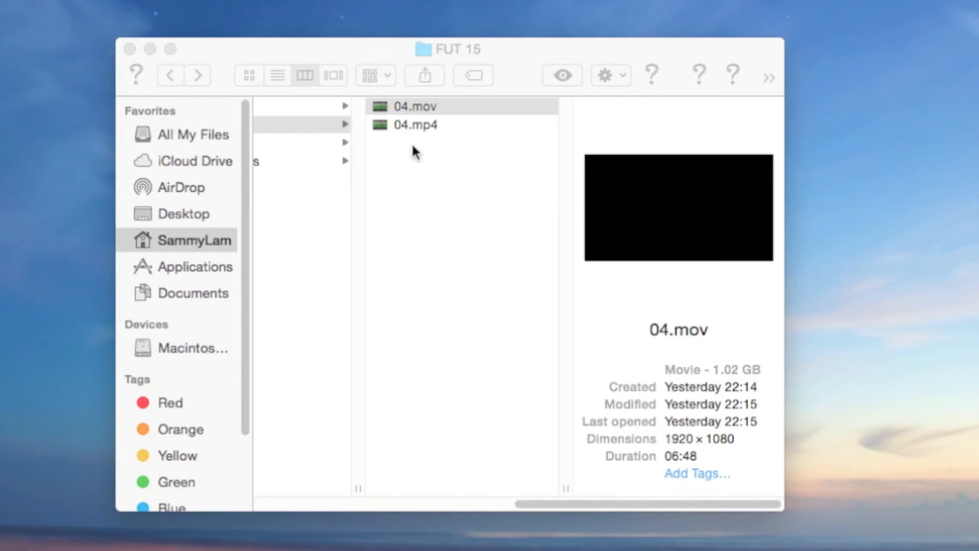
Select 04.mov, then 04.mp4, in the FUT 15 folder to compare them
{"action": "left_click", "coordinate": [414, 106]}
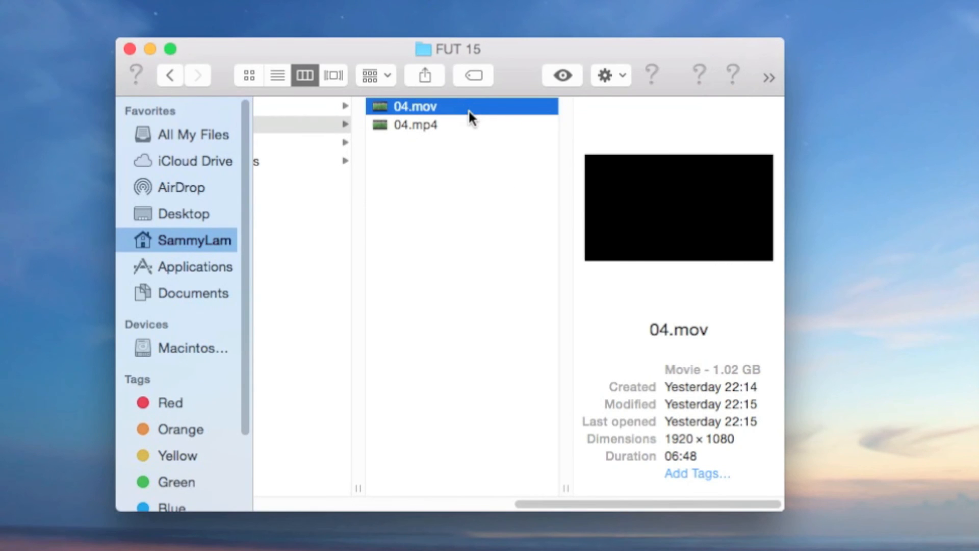
{"action": "left_click", "coordinate": [415, 124]}
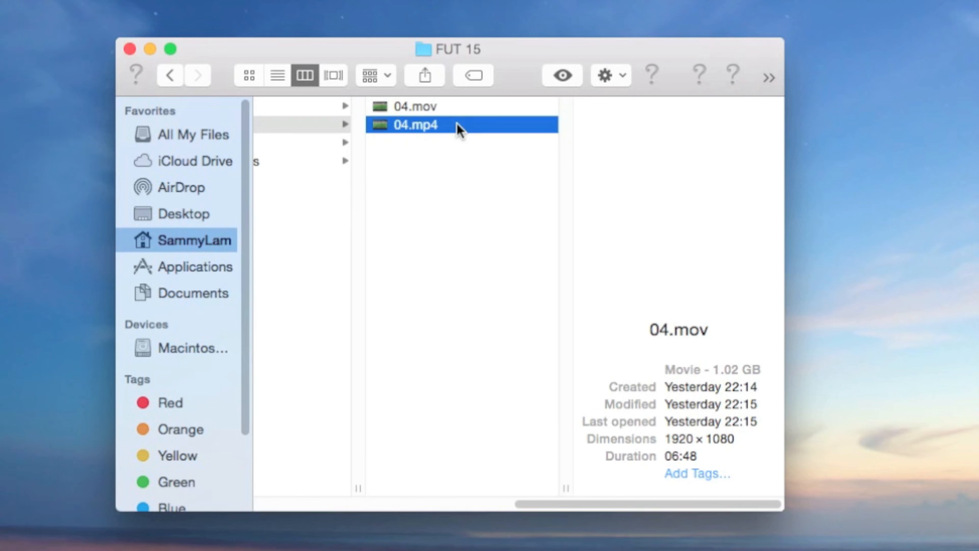